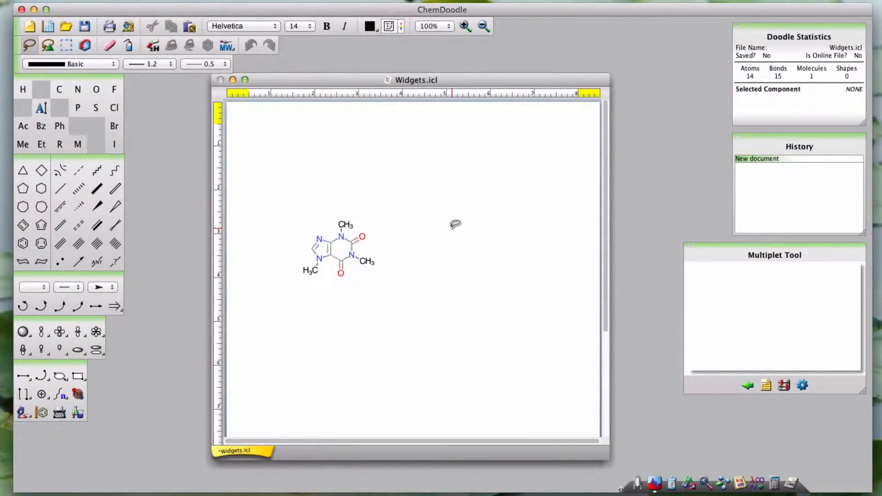
mouse_move(779, 39)
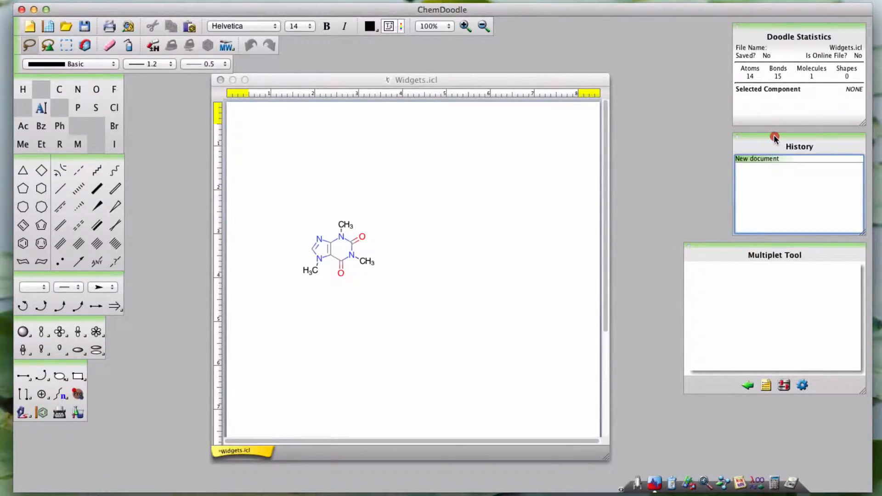
Enlarge the history panel, open the MolGrabber widget and search for 'Iron'
drag(775, 138, 544, 210)
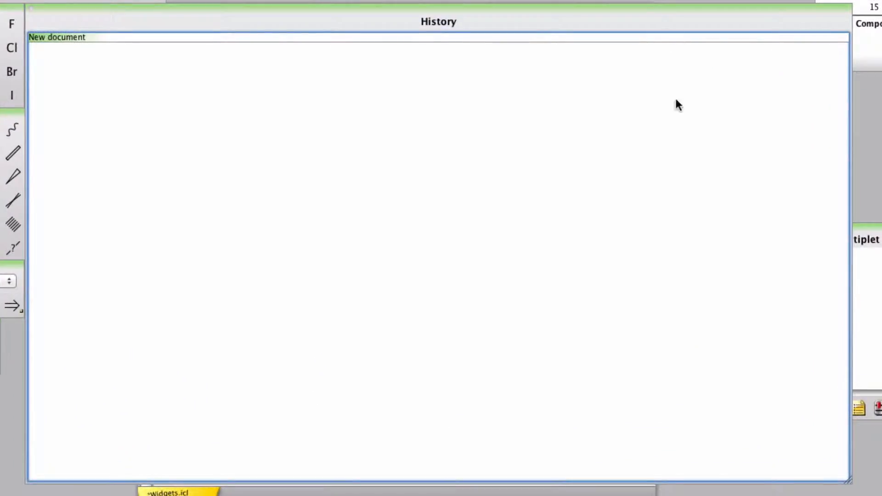
mouse_move(297, 70)
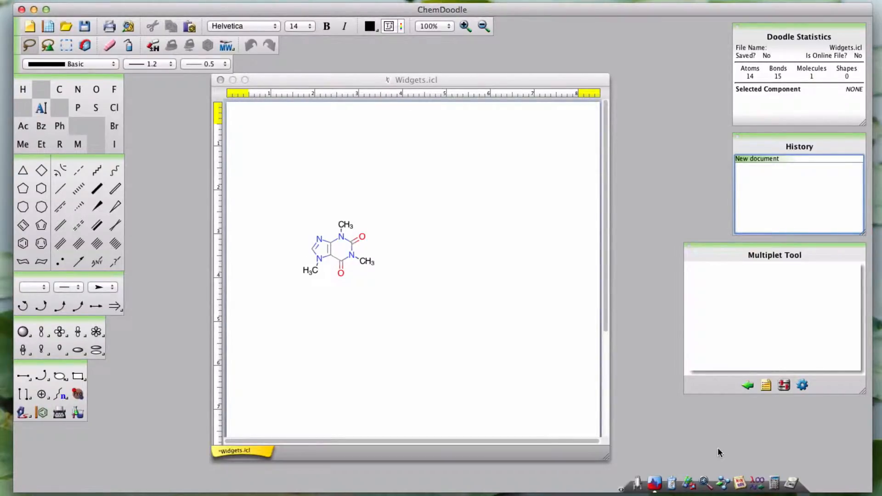
mouse_move(754, 483)
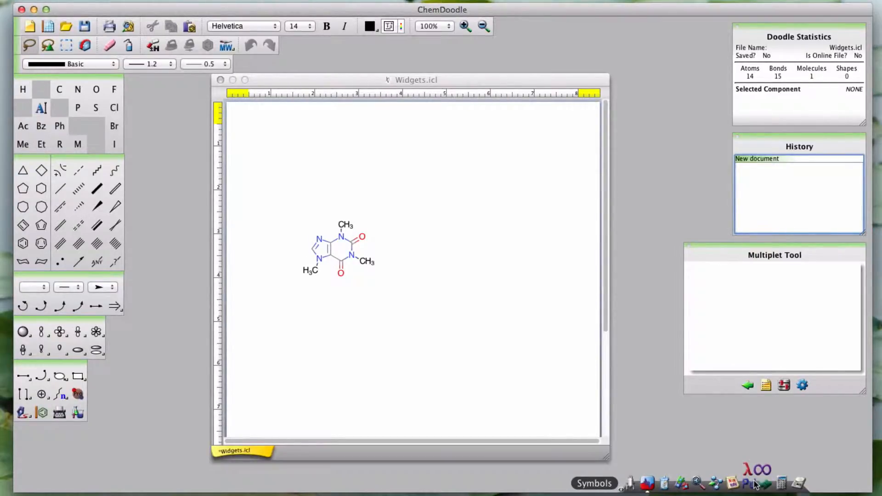
click(715, 482)
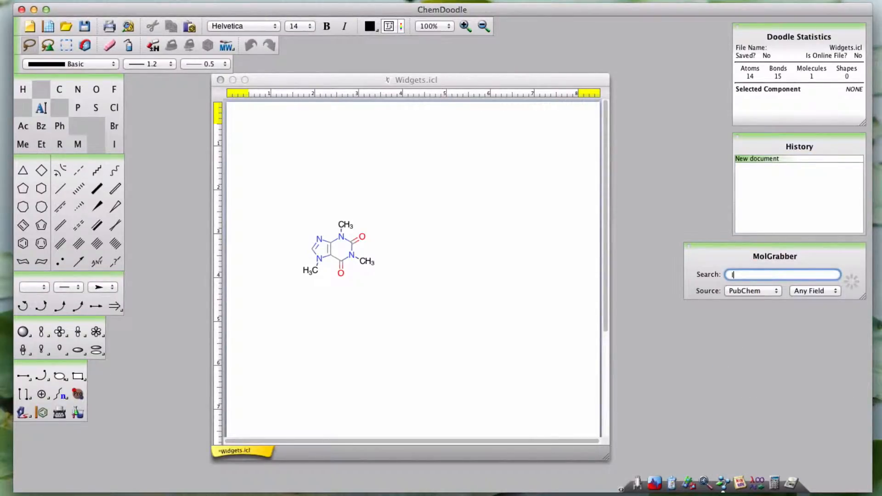
text(Iron)
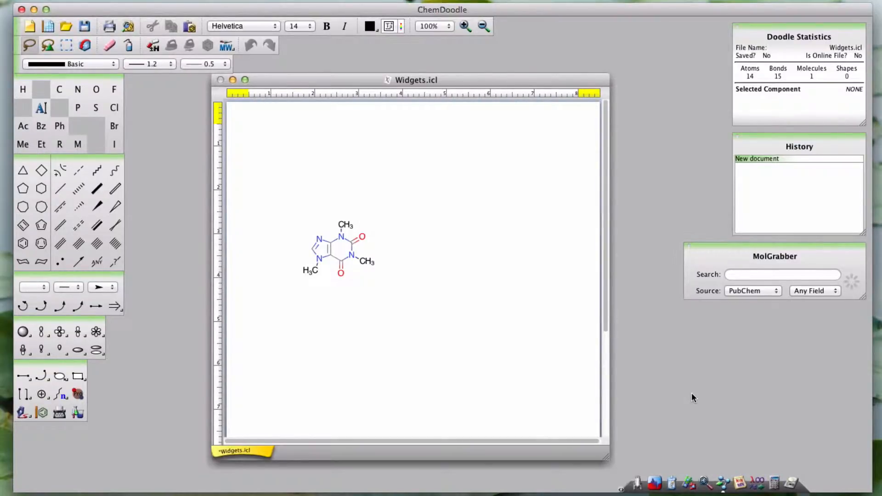
mouse_move(772, 57)
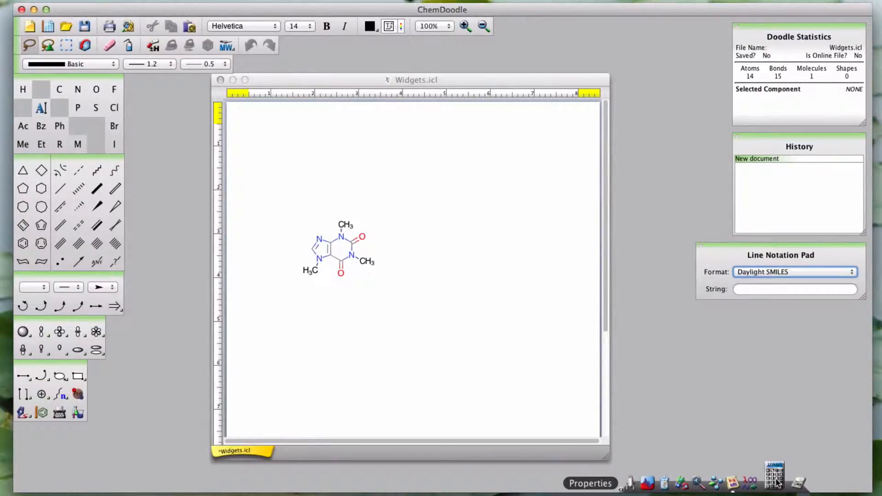
Open the Properties widget listing caffeine's formula C8H10N4O2 and 194.19 u mass
click(590, 483)
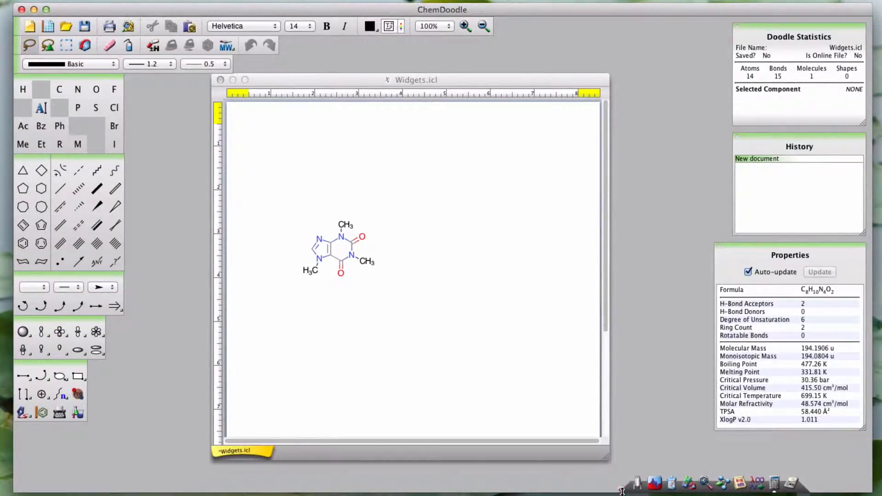
mouse_move(691, 457)
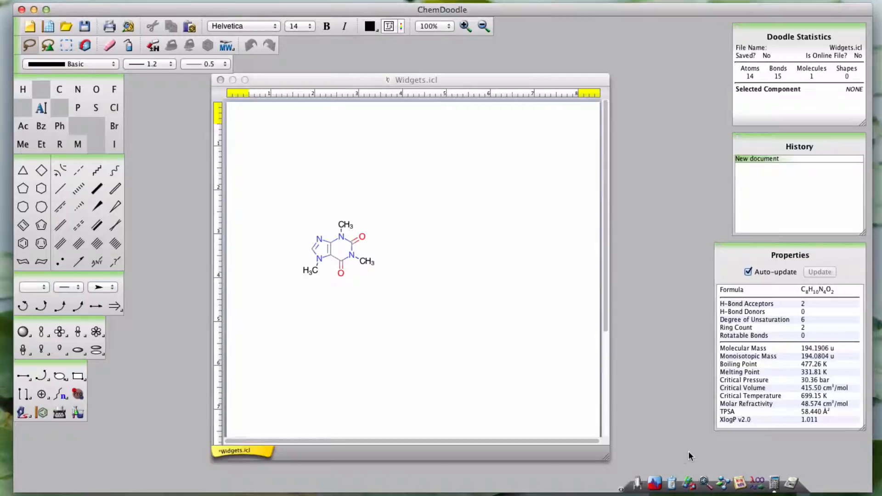
Open Elemental Analysis for caffeine, then refocus the Widgets.icl drawing window
click(791, 473)
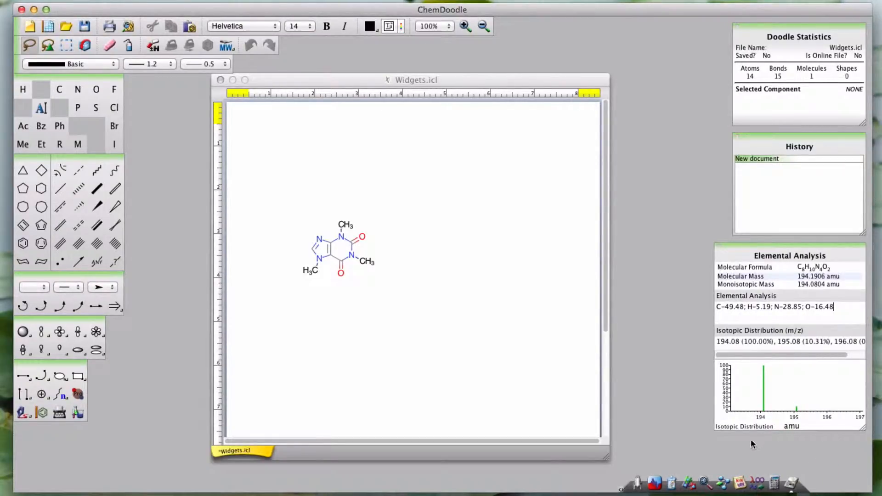
mouse_move(729, 315)
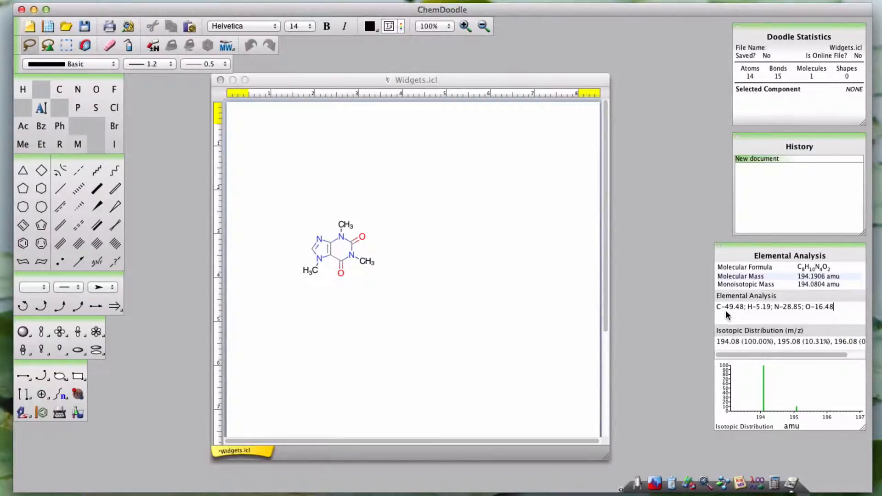
mouse_move(723, 322)
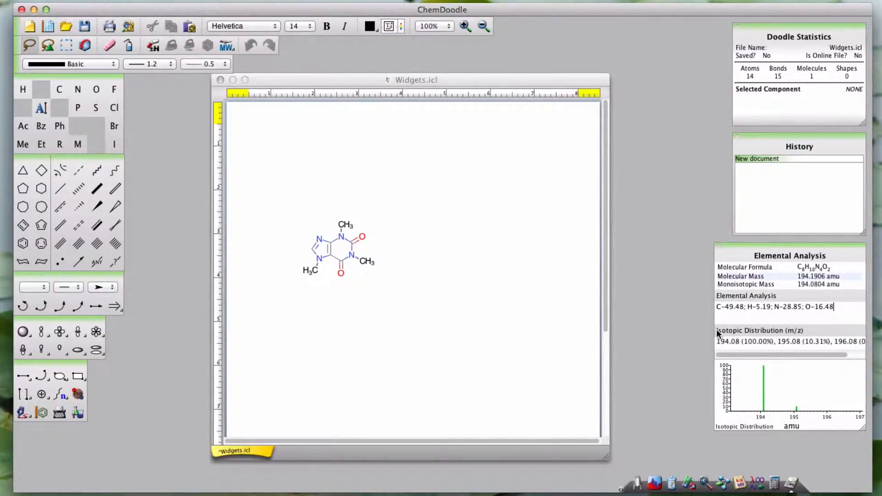
click(481, 87)
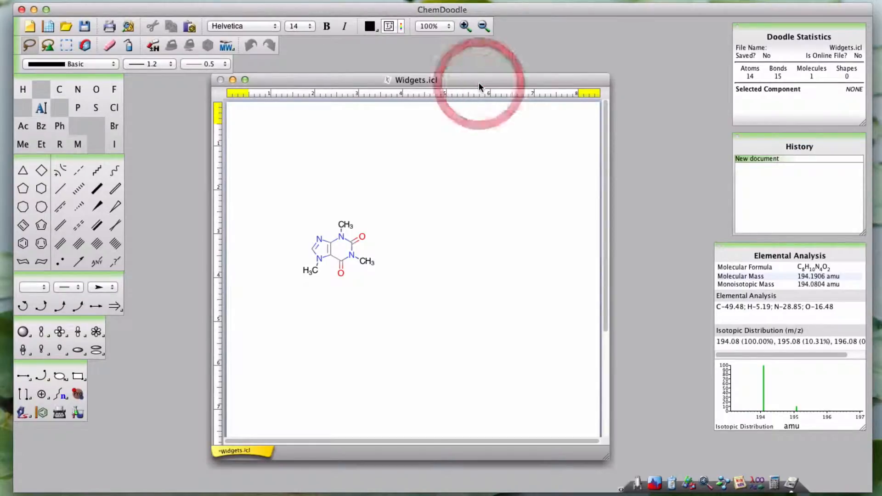
mouse_move(462, 236)
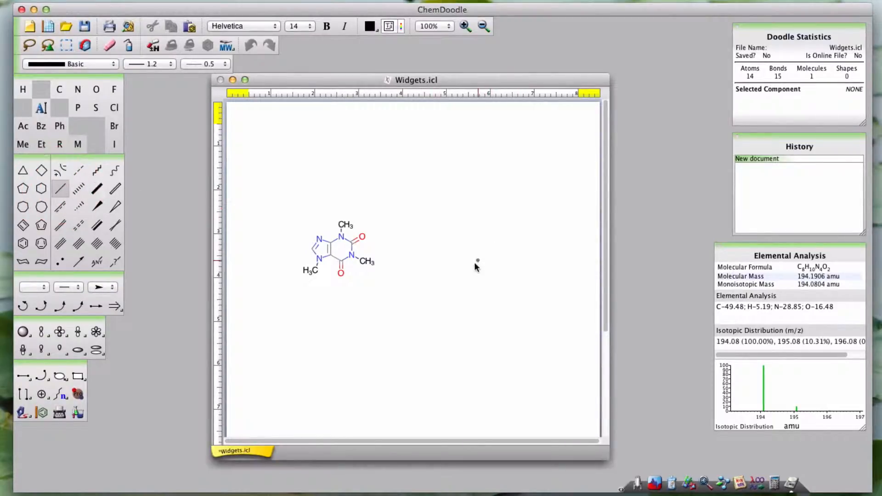
Draw a six-membered ring beside caffeine and relabel one atom as oxygen
click(472, 266)
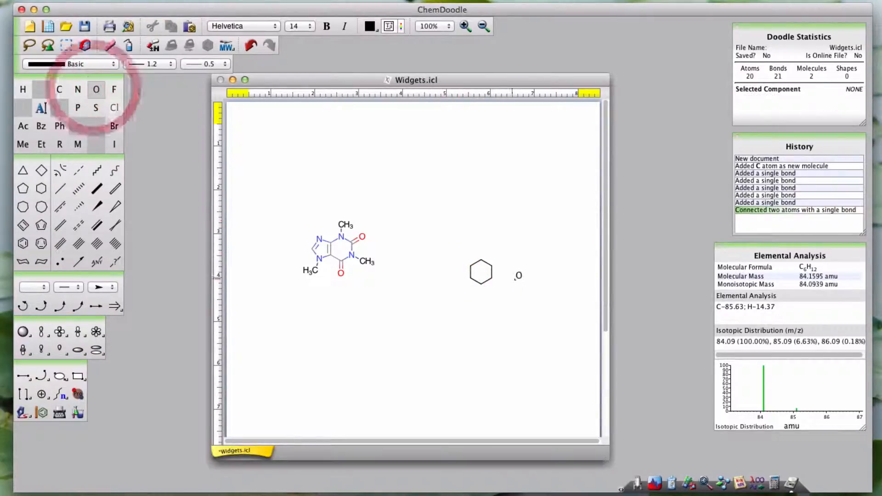
click(480, 259)
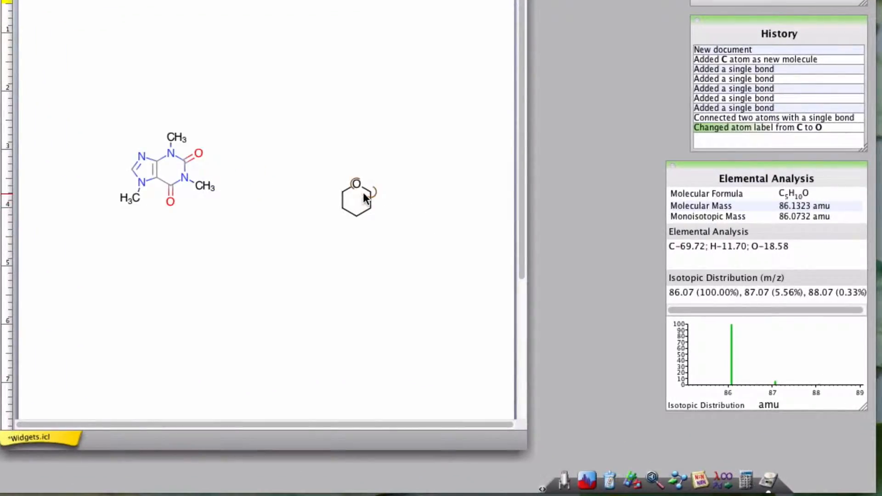
mouse_move(351, 293)
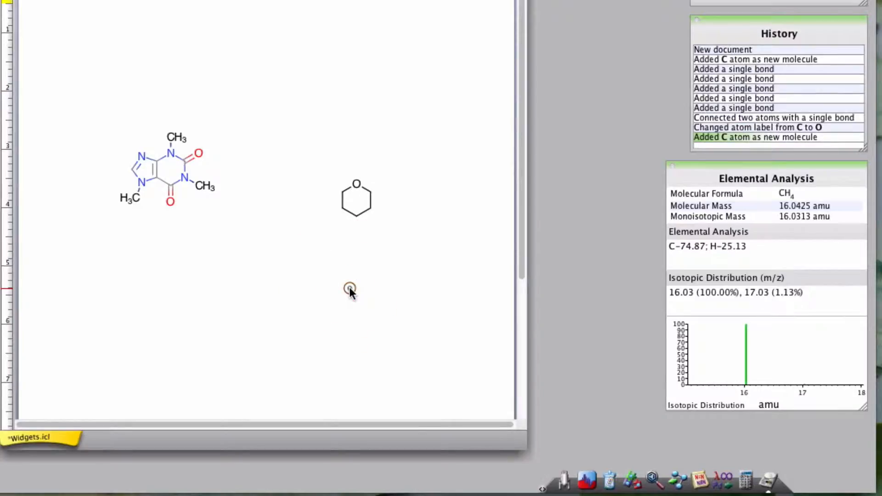
Extend the lone carbon with a single bond into a C2H6 ethane fragment
click(350, 289)
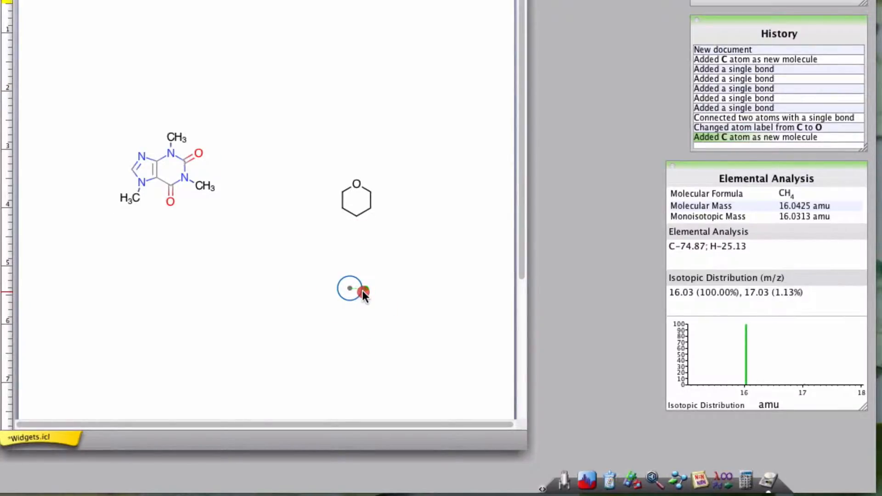
drag(349, 288, 365, 288)
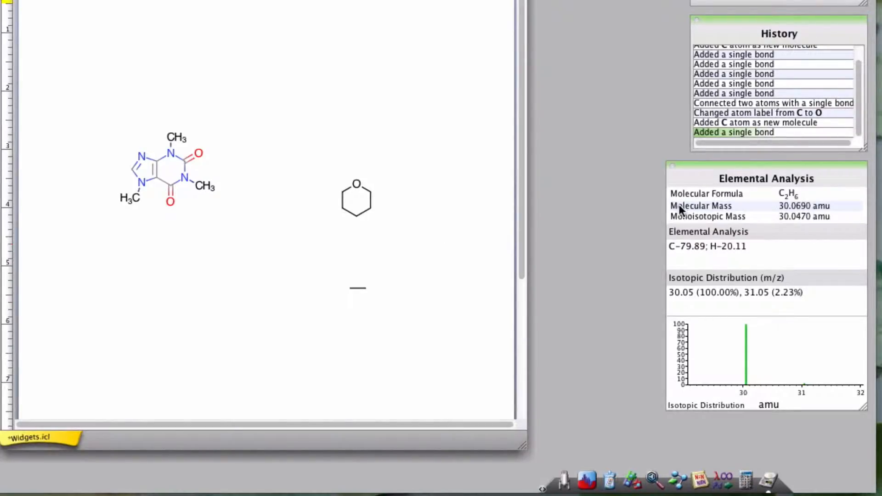
mouse_move(797, 226)
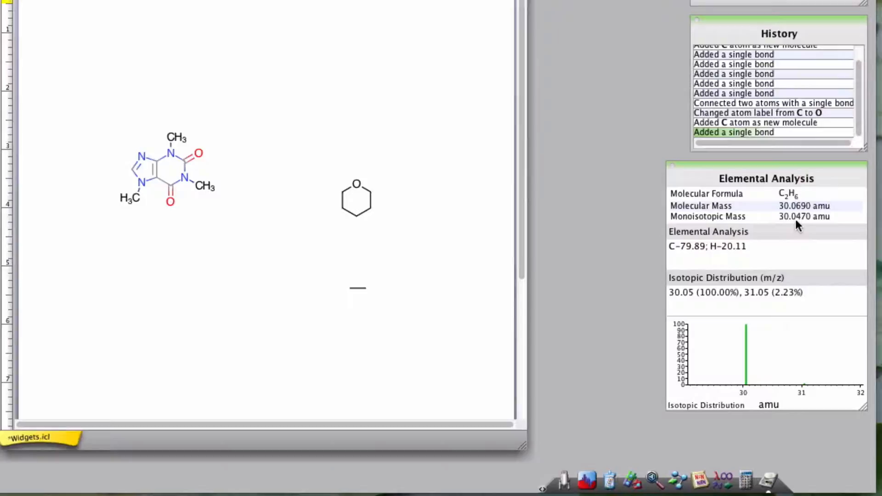
mouse_move(818, 228)
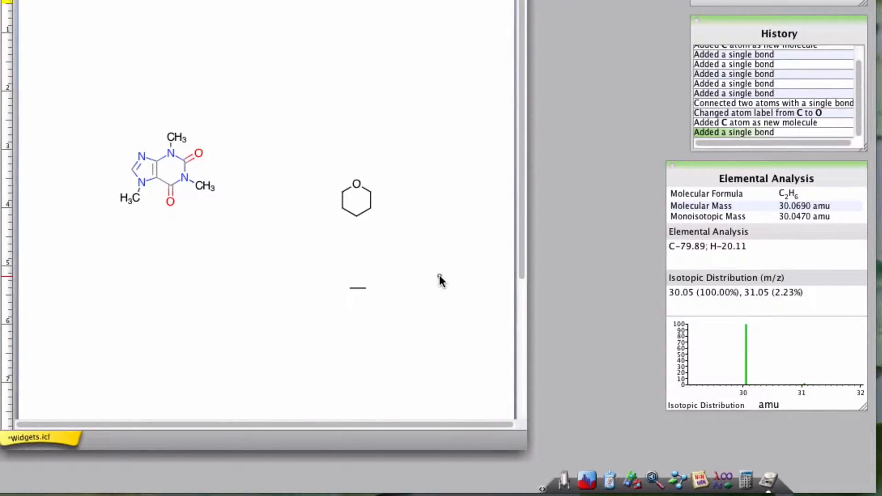
mouse_move(673, 233)
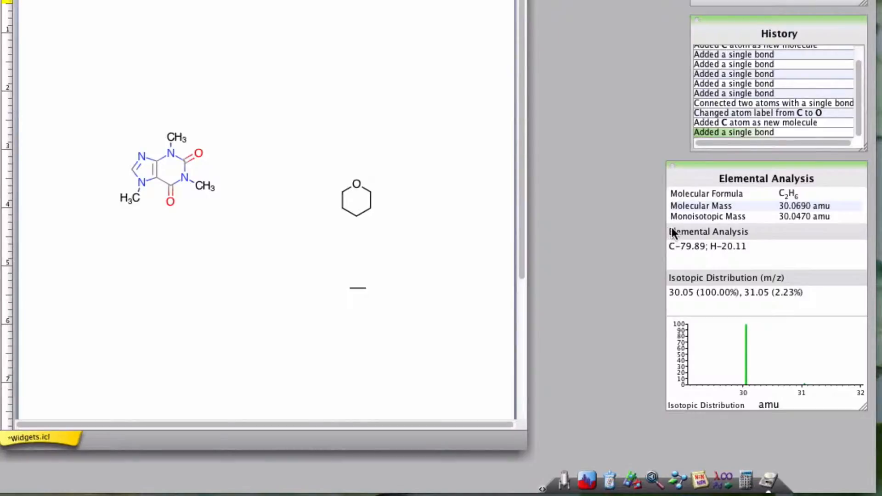
mouse_move(678, 260)
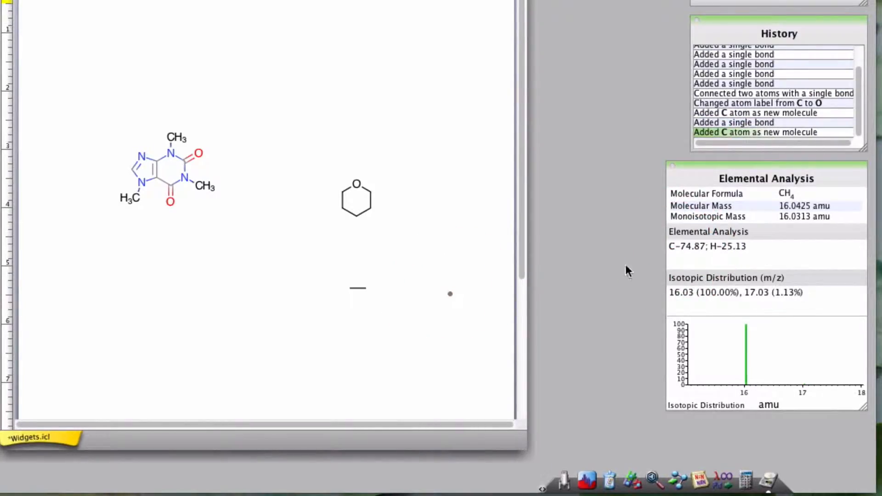
double_click(692, 246)
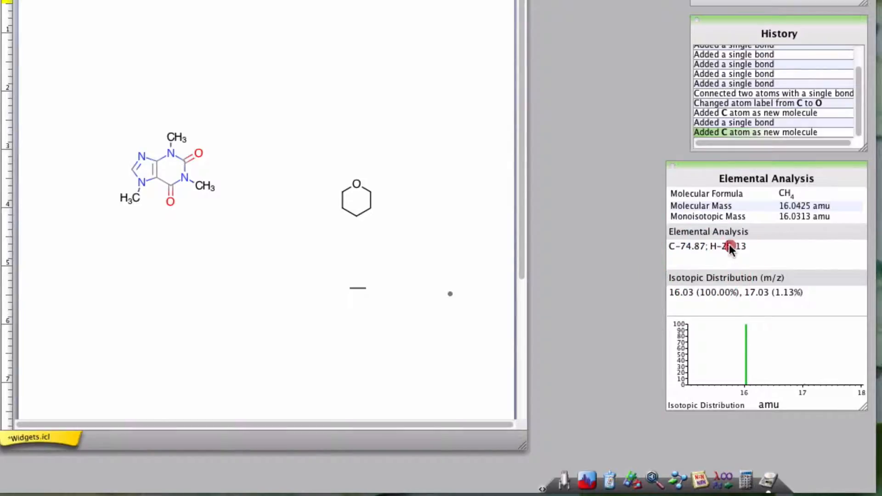
mouse_move(773, 287)
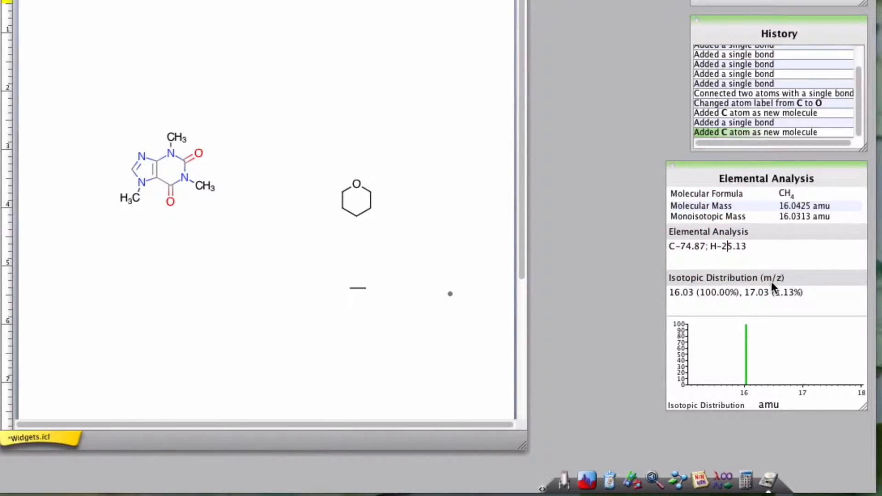
mouse_move(681, 307)
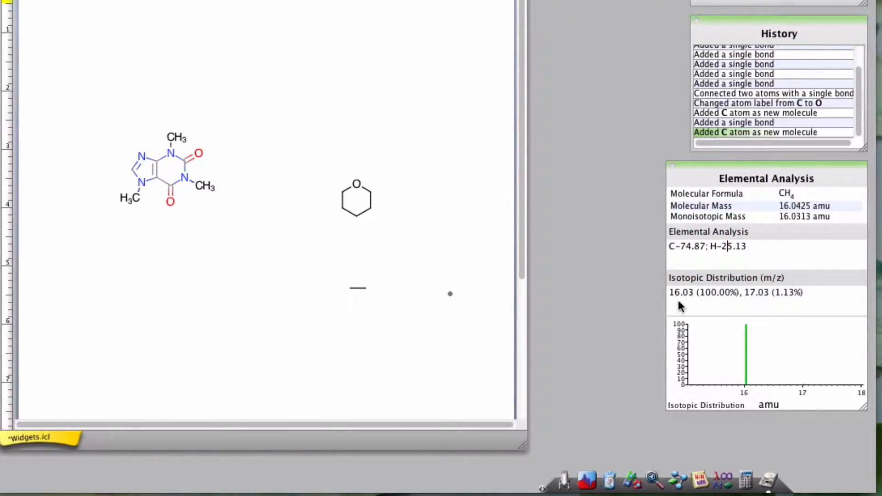